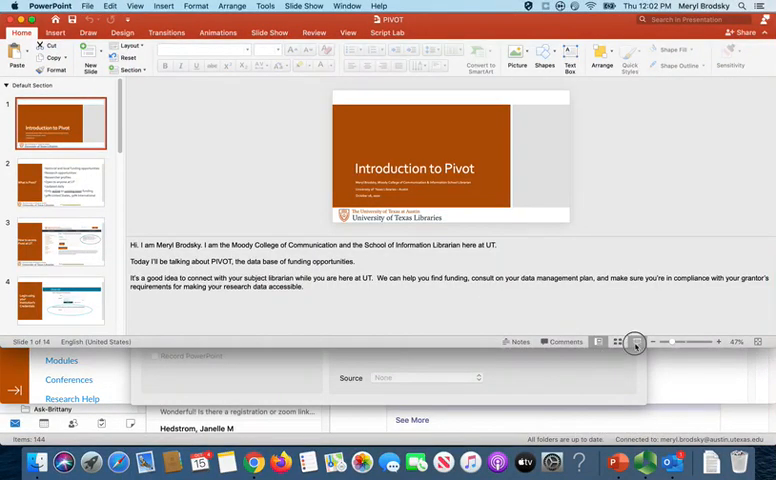
# Play the Introduction to Pivot deck as a full-screen slideshow from slide 1
pyautogui.click(635, 342)
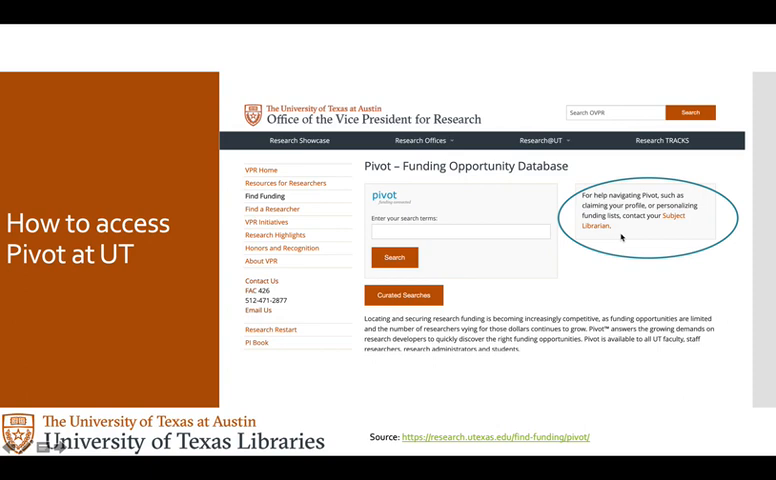
pyautogui.moveTo(647, 244)
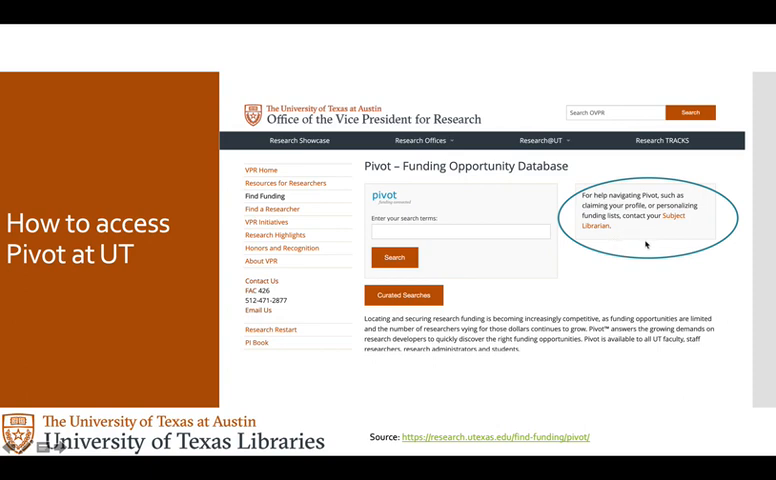
pyautogui.moveTo(648, 243)
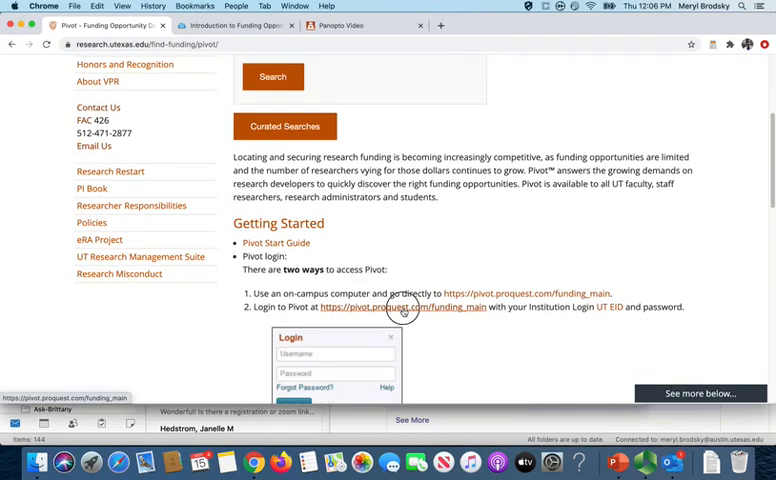
# Follow the pivot.proquest.com/funding_main login link to reach Pivot's Funding Discovery page
pyautogui.click(398, 307)
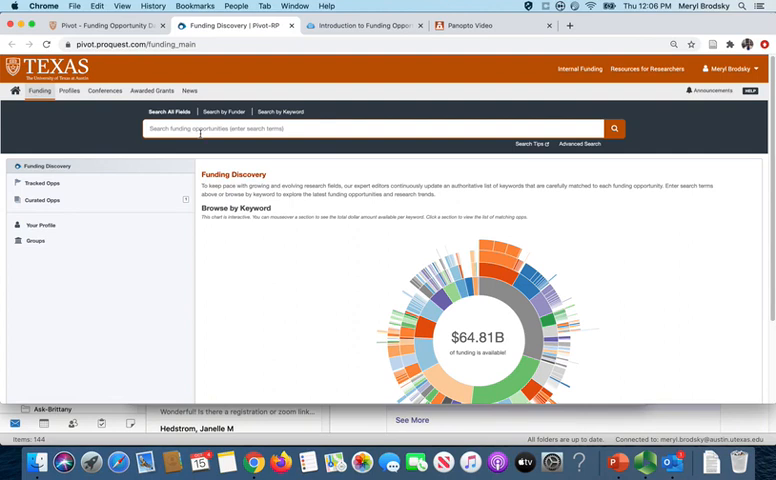
pyautogui.click(375, 128)
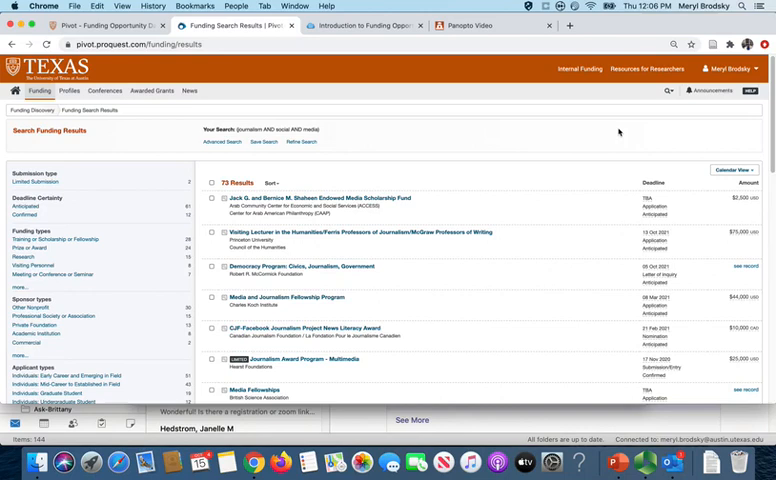
pyautogui.moveTo(618, 133)
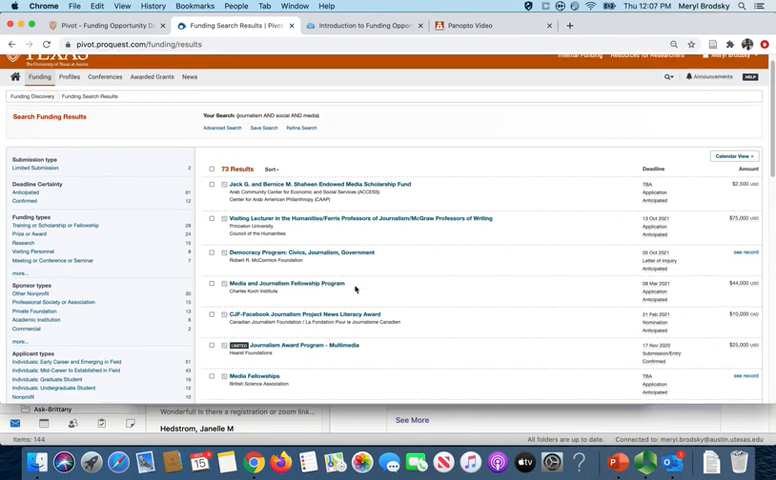
pyautogui.scroll(-3)
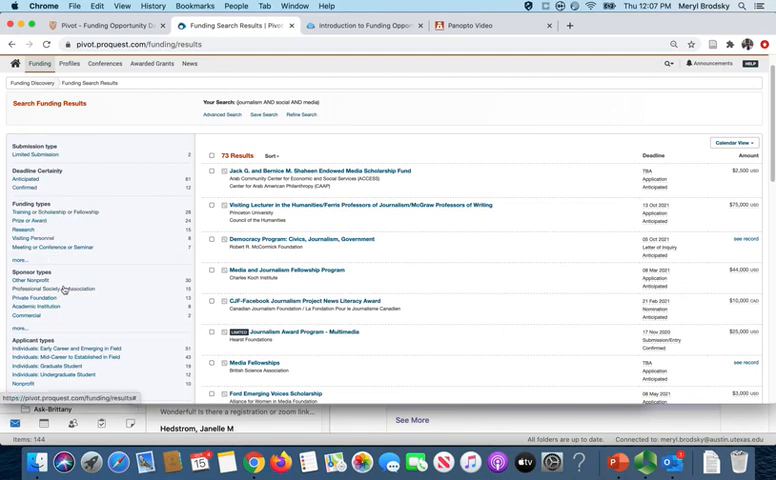
pyautogui.moveTo(48, 289)
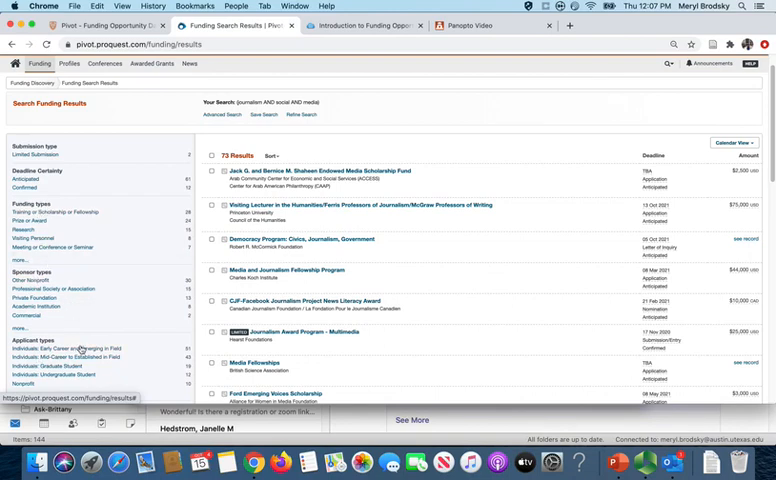
pyautogui.moveTo(80, 348)
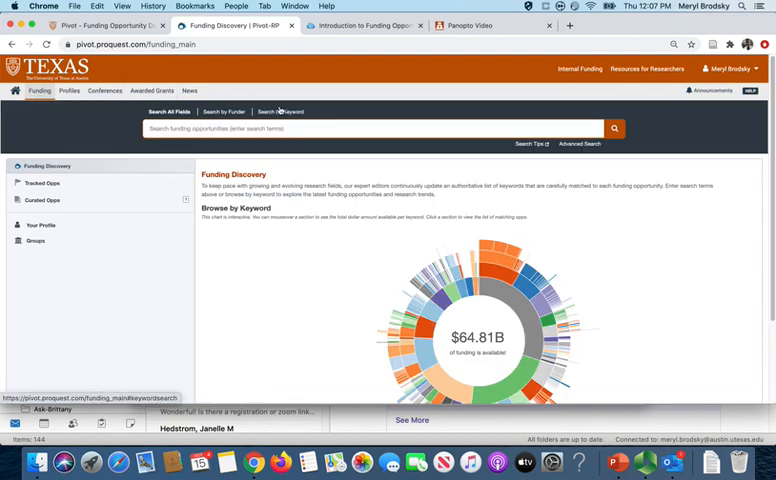
# Search funding by the Journalism and Social Media keywords, returning 507 results
pyautogui.click(279, 111)
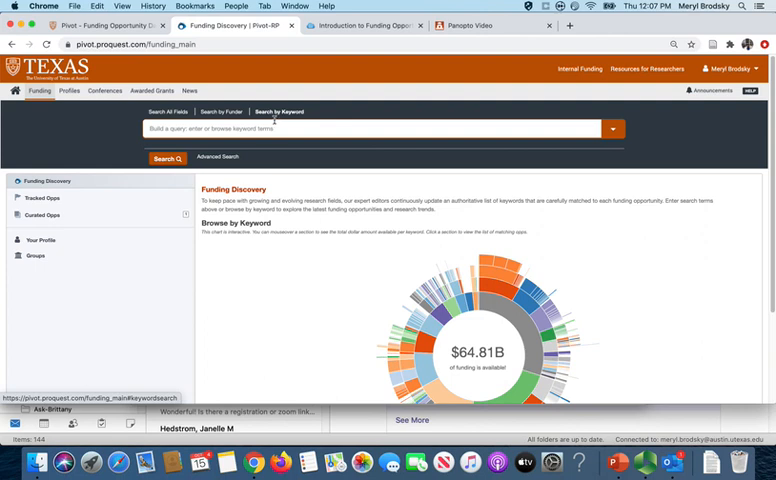
pyautogui.write('A')
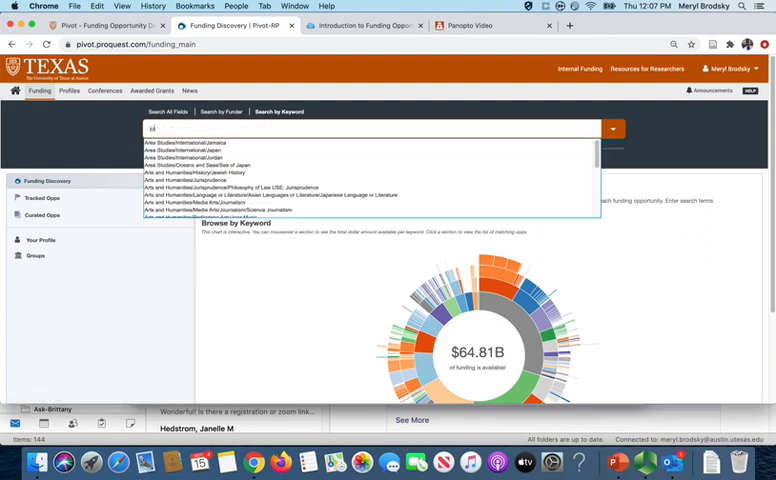
pyautogui.write('jour')
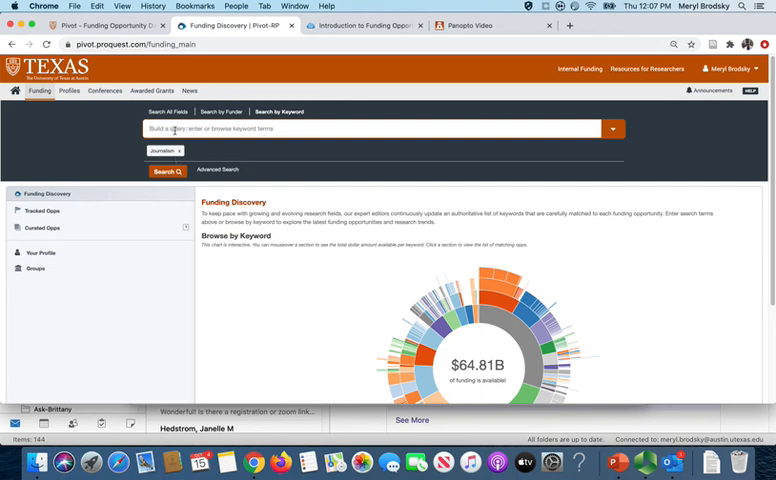
pyautogui.write('social')
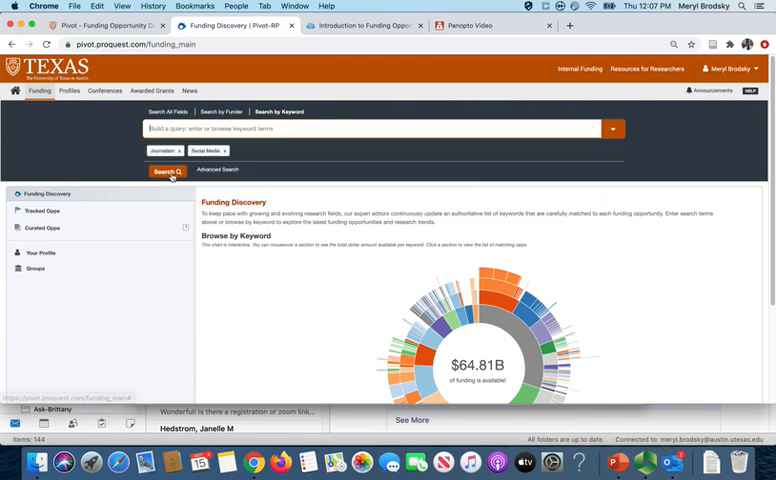
pyautogui.click(167, 170)
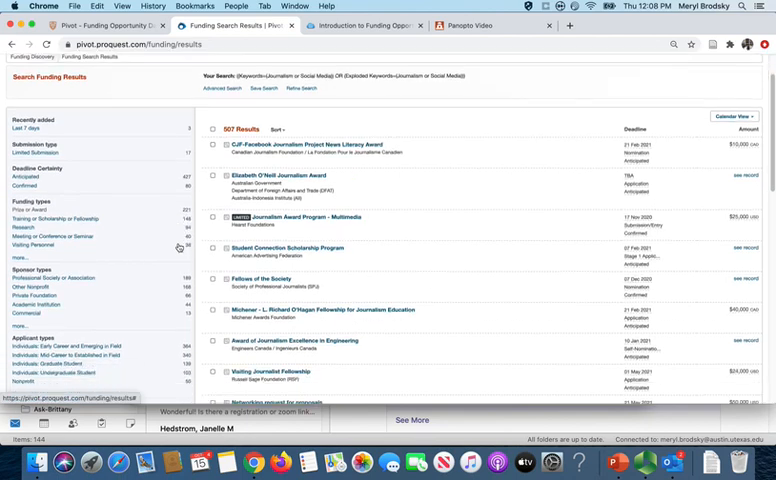
pyautogui.scroll(-3)
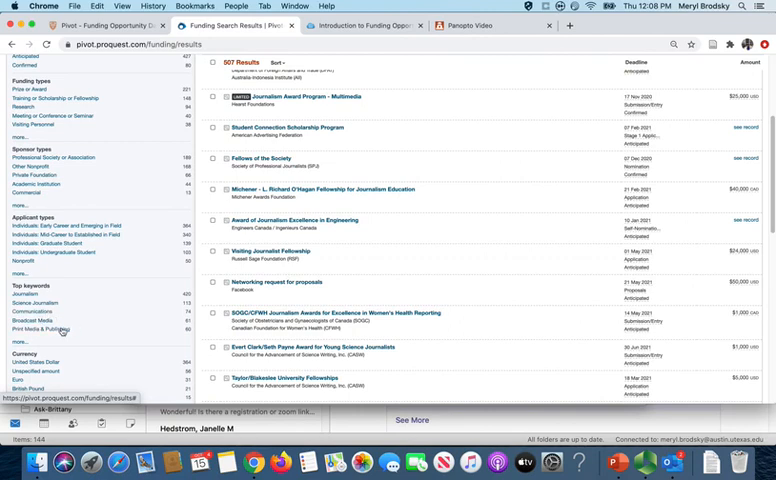
pyautogui.moveTo(51, 330)
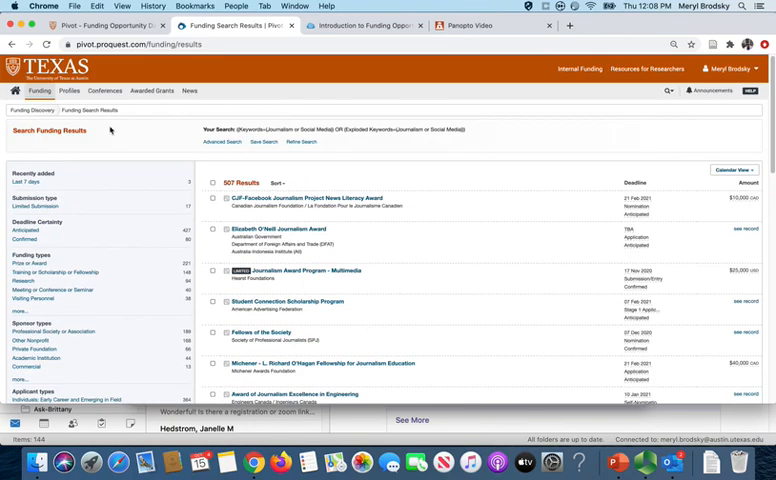
pyautogui.click(39, 91)
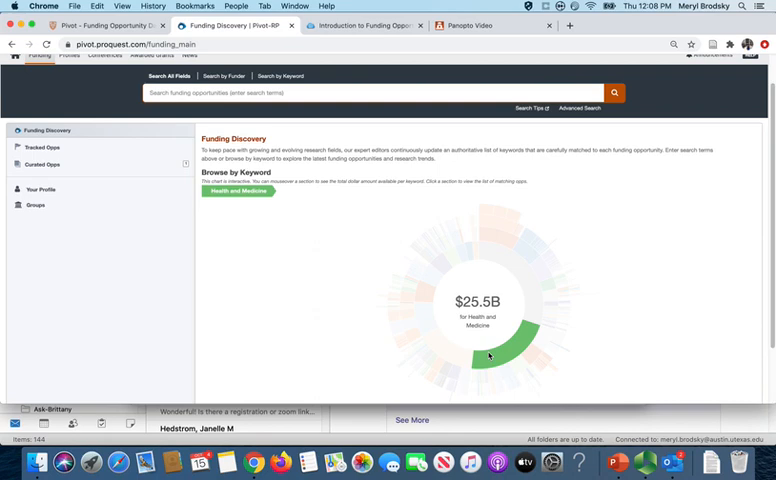
pyautogui.moveTo(499, 368)
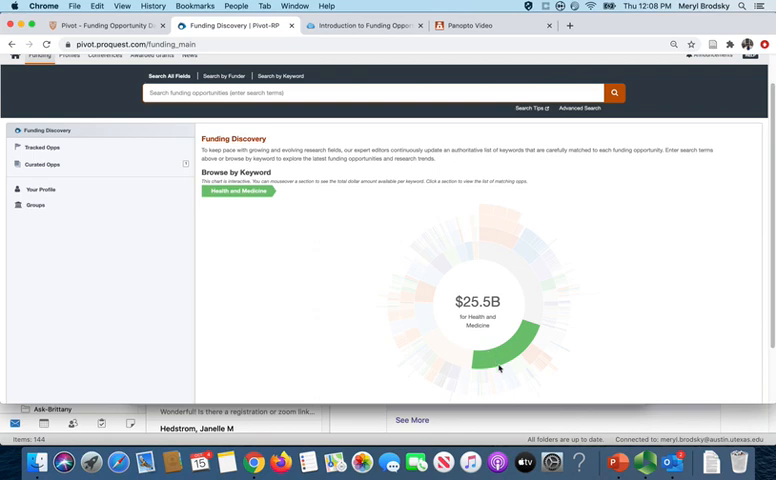
# Bring back the full Funding Discovery keyword wheel showing $64.81B available
pyautogui.click(500, 370)
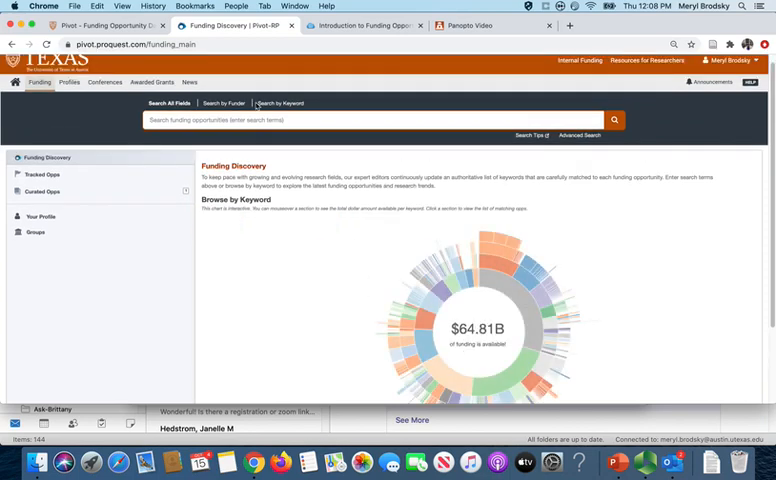
# Enter 'speech' in Search by Keyword to see suggestions like Speech Pathology
pyautogui.click(279, 103)
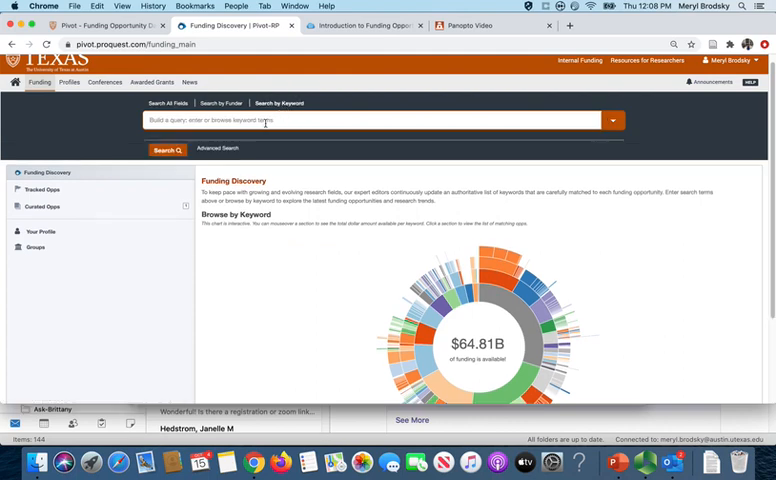
pyautogui.write('spi')
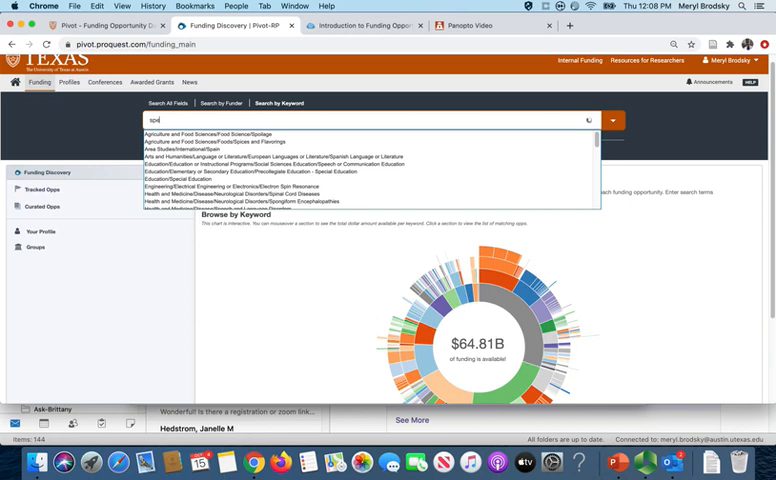
pyautogui.write('speech')
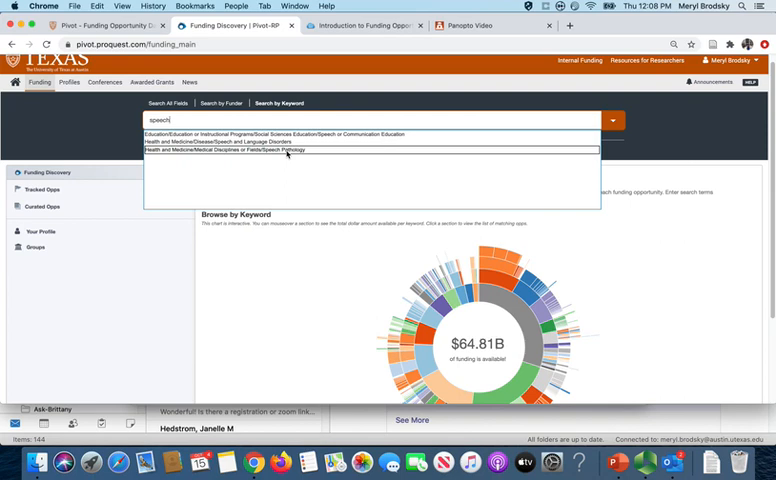
pyautogui.moveTo(102, 194)
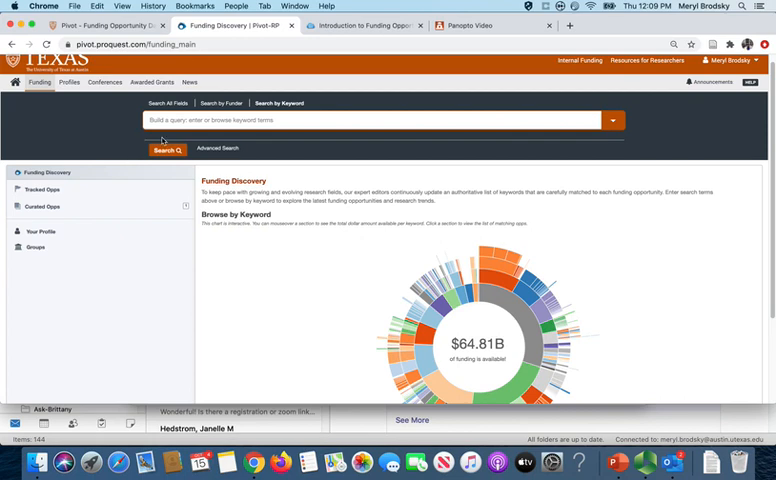
# Run an Advanced Search for 'film production' in the Abstract field, returning 52 results
pyautogui.click(217, 148)
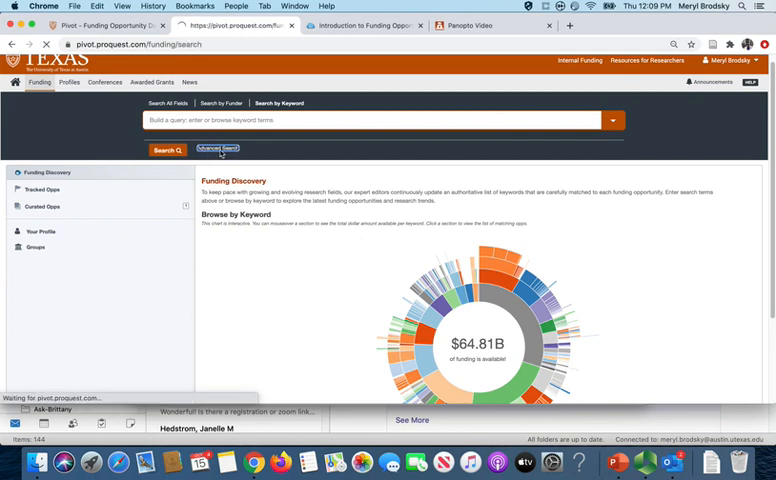
pyautogui.click(217, 148)
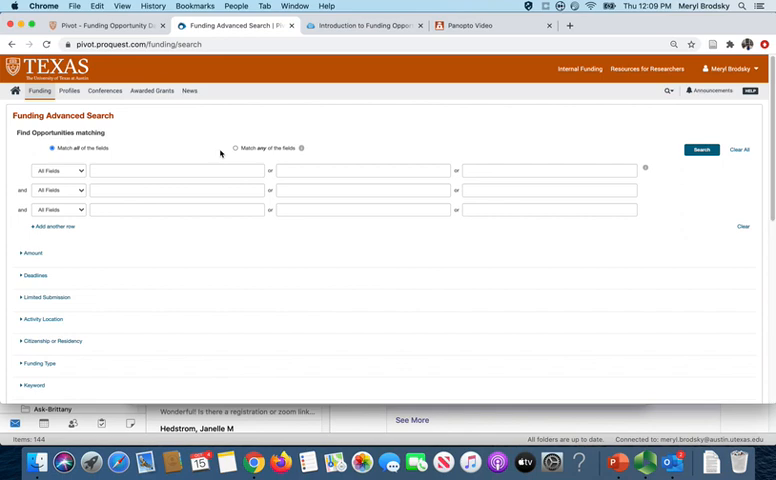
pyautogui.click(177, 170)
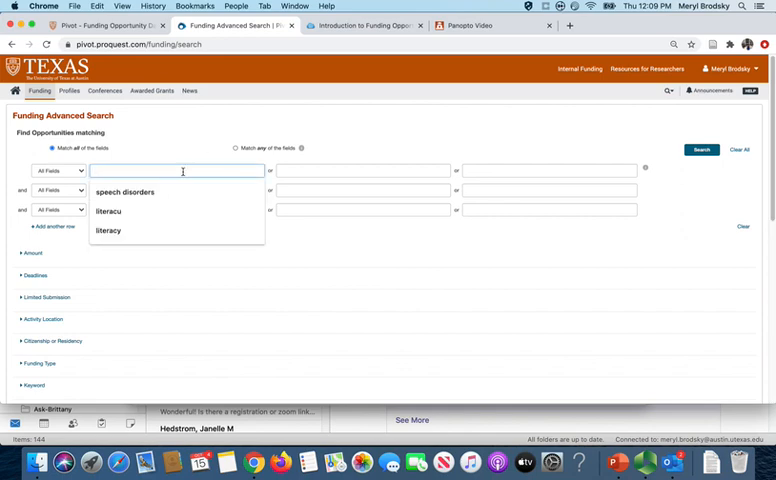
pyautogui.write('film production')
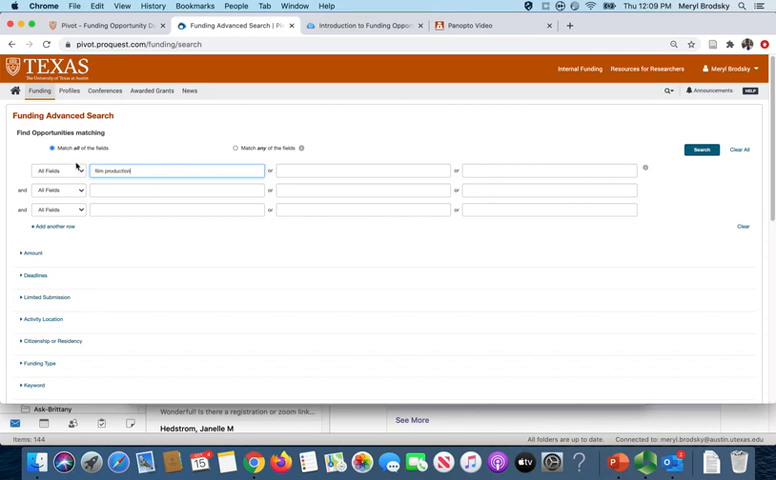
pyautogui.click(58, 170)
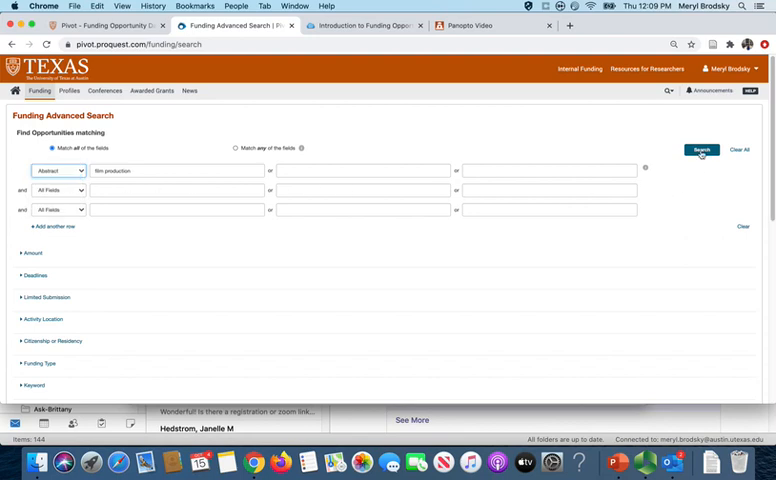
pyautogui.click(701, 150)
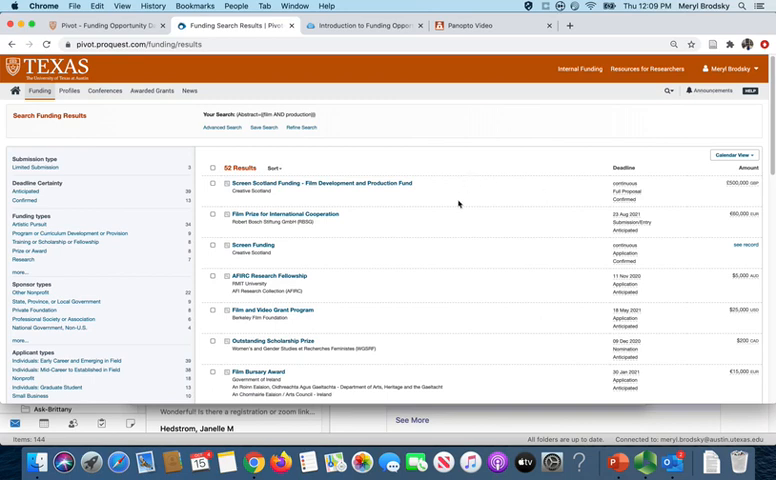
# Scroll the film production results down to the Sloan Filmmaker Fund and CSA Costume Design Award
pyautogui.scroll(-3)
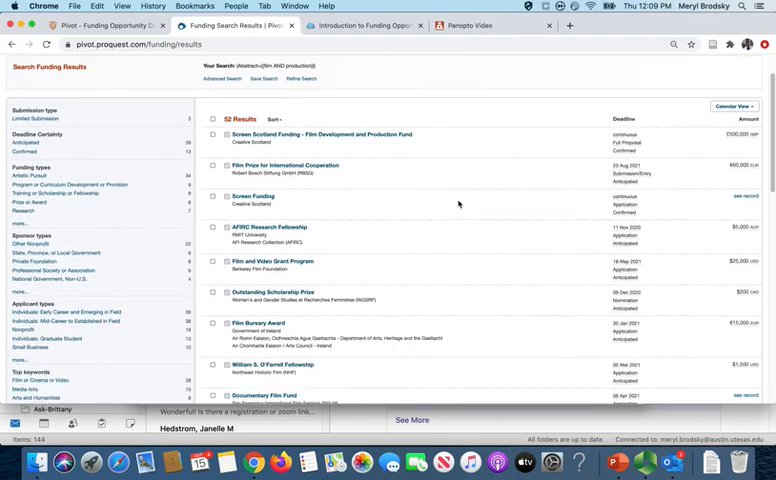
pyautogui.scroll(-3)
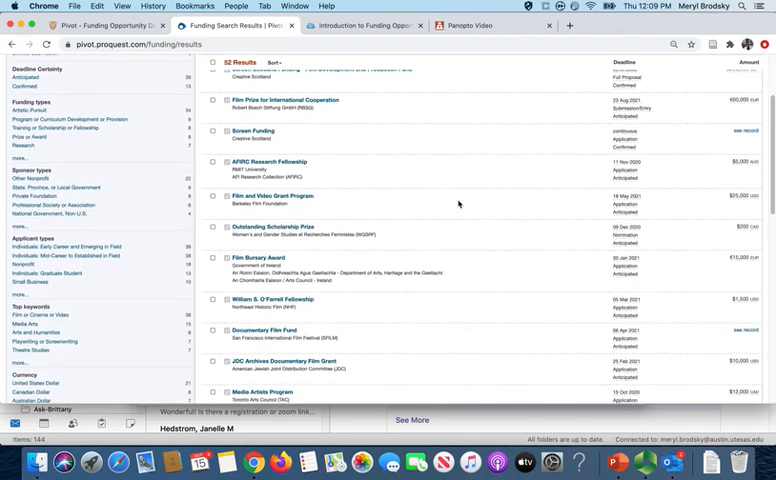
pyautogui.scroll(-3)
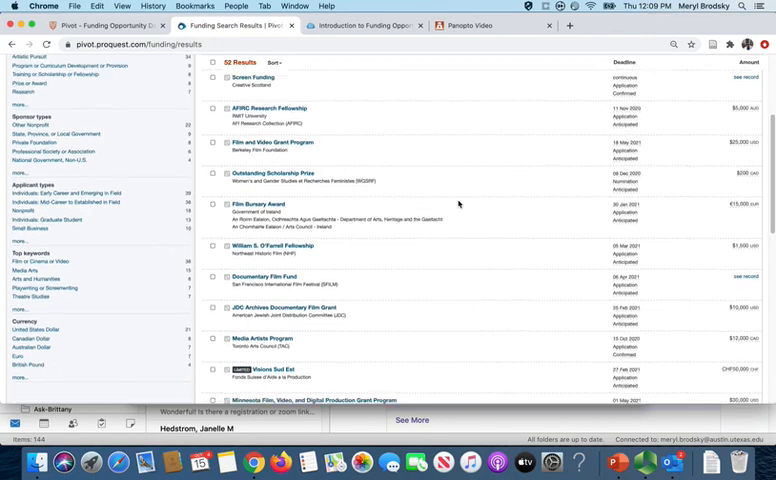
pyautogui.scroll(-3)
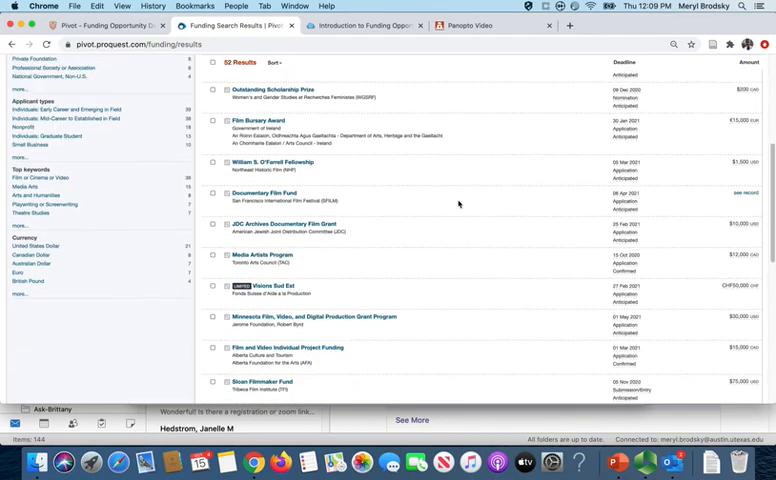
pyautogui.scroll(-3)
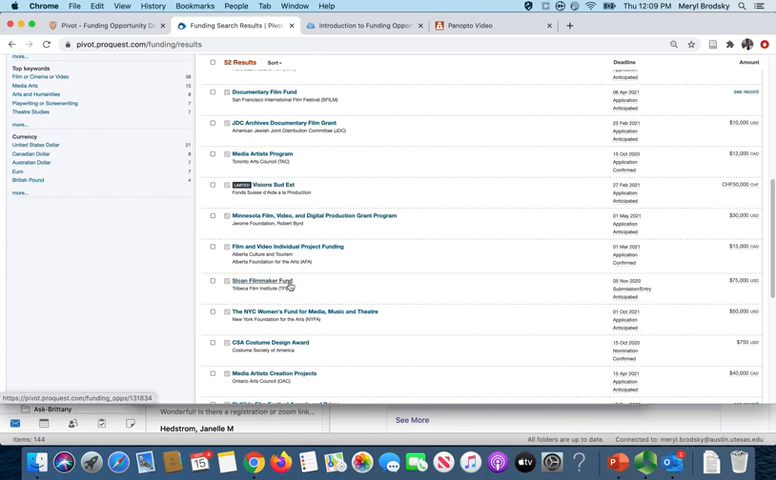
# Open the Sloan Filmmaker Fund record and read its Tribeca sponsor, $10,000–$75,000 awards and eligibility
pyautogui.click(258, 281)
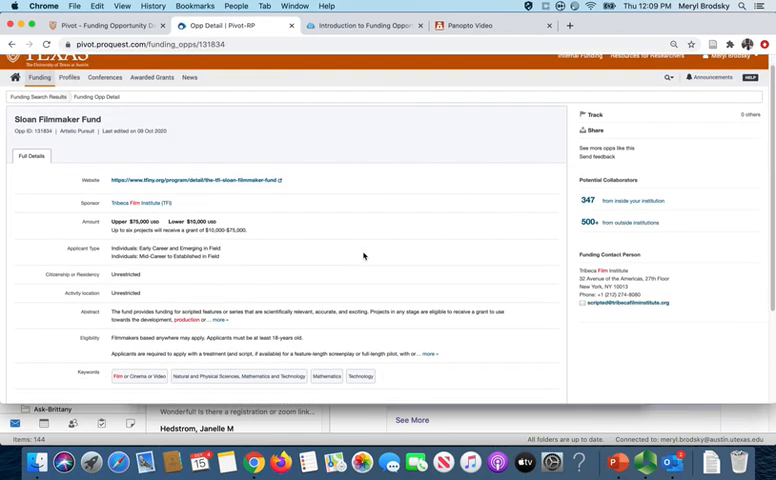
pyautogui.scroll(-3)
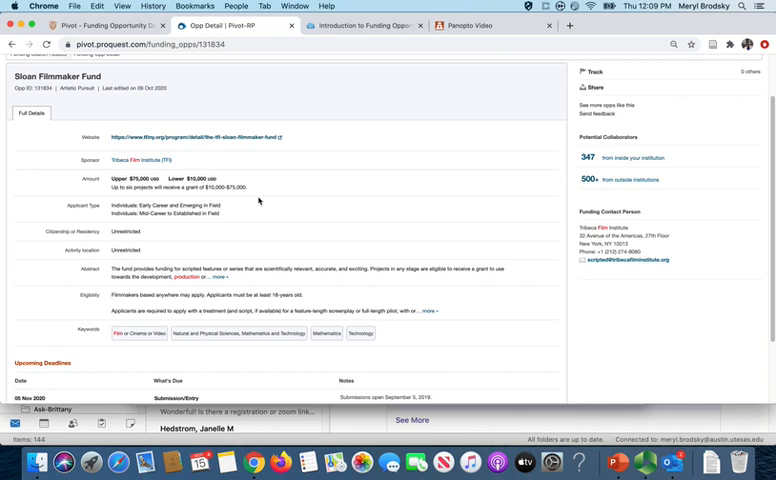
pyautogui.scroll(-3)
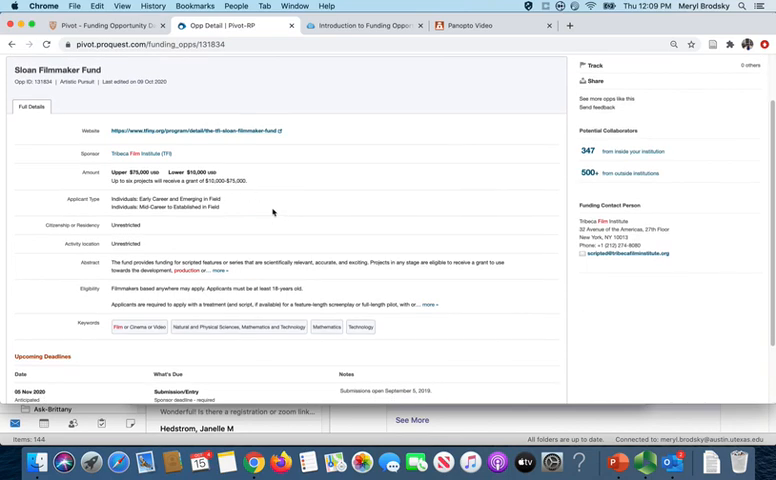
pyautogui.scroll(-3)
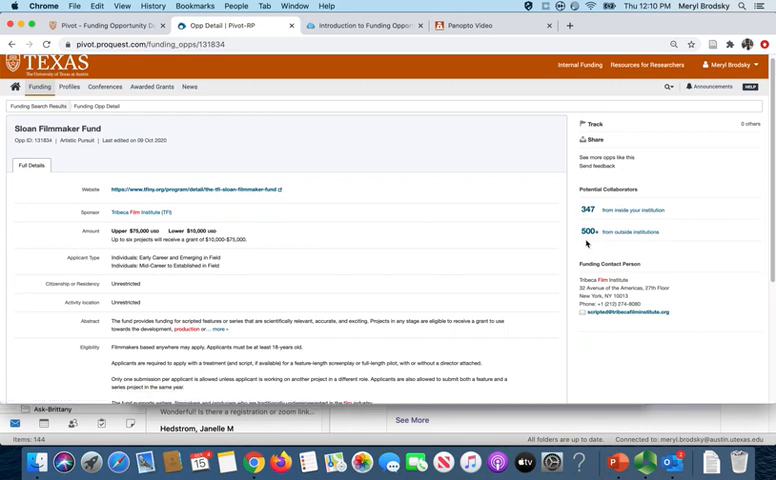
pyautogui.moveTo(586, 242)
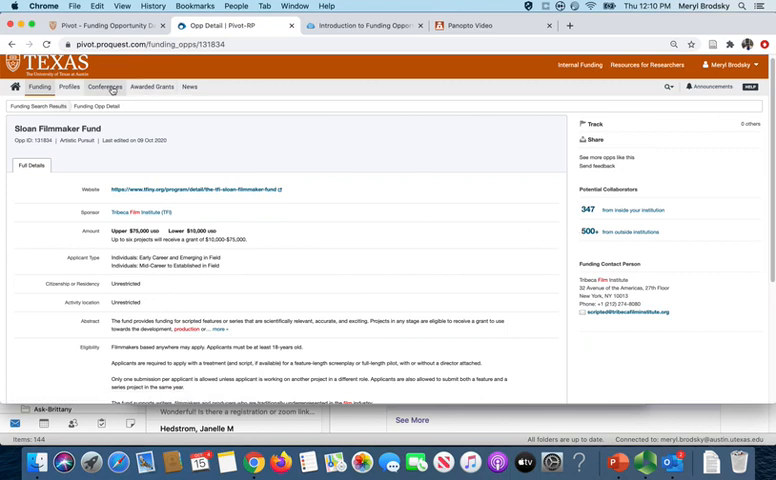
# Search Conferences for 'communication studies', then switch to the UT Libraries Find Funding guide
pyautogui.click(104, 90)
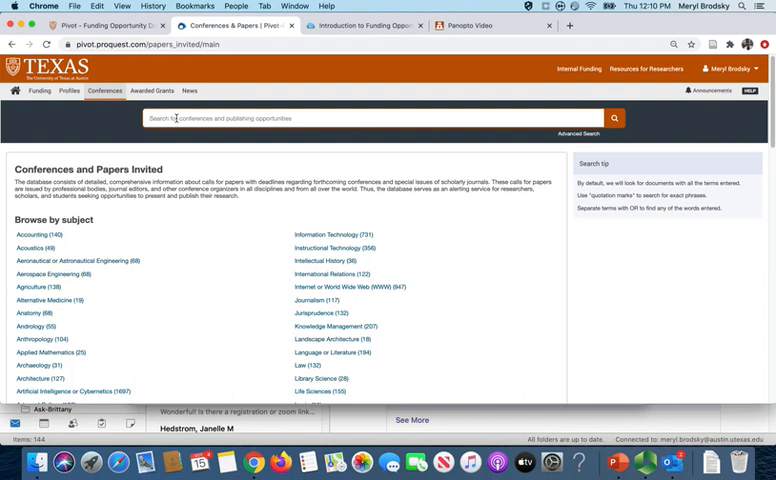
pyautogui.write('communication stud')
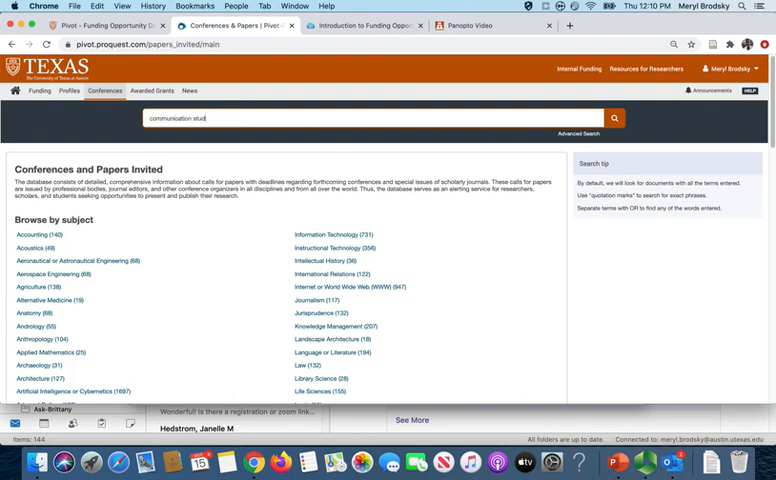
pyautogui.click(614, 117)
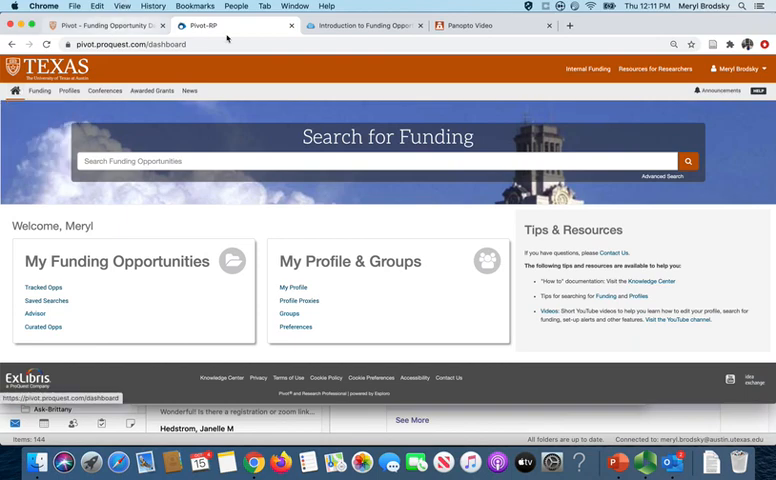
pyautogui.click(360, 25)
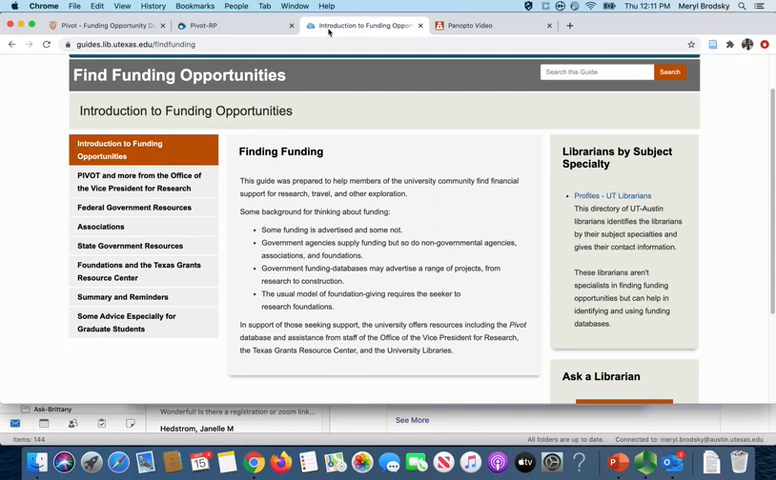
pyautogui.moveTo(347, 101)
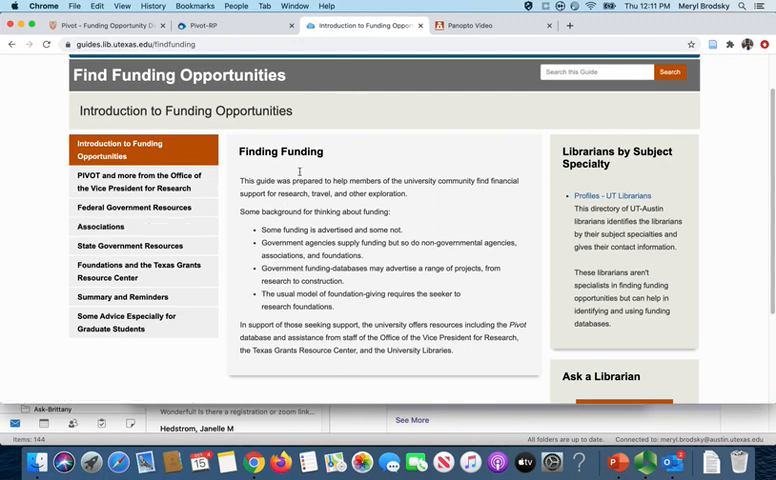
pyautogui.moveTo(401, 110)
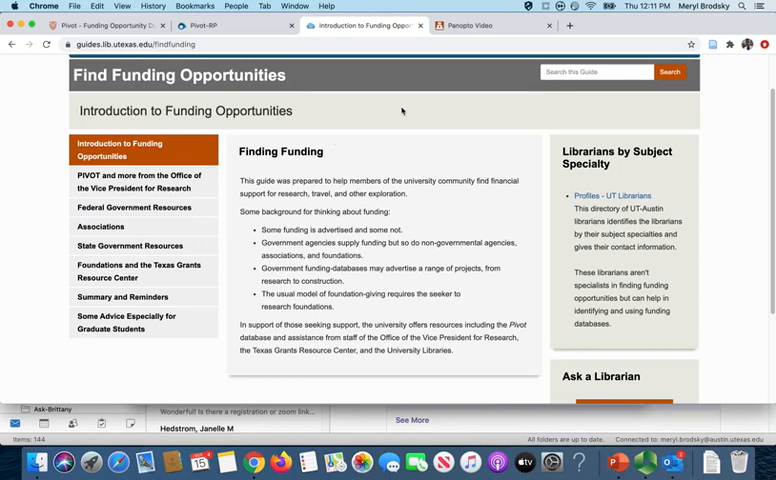